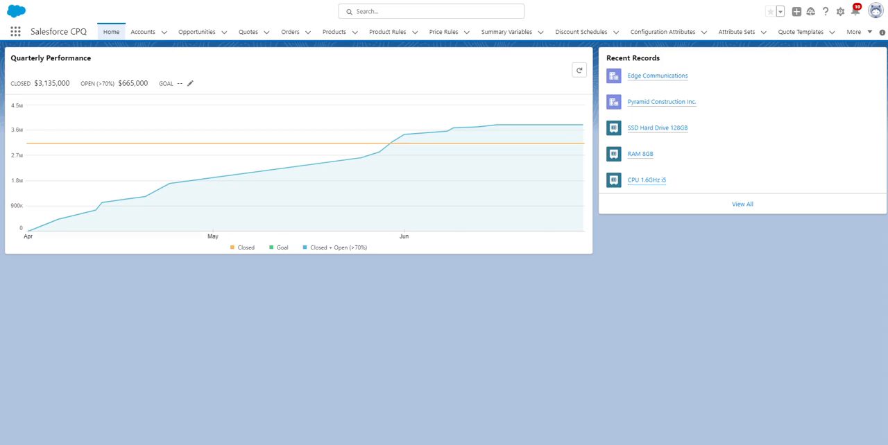
# Step: Open the Edge Communications account record from the All Accounts list
pyautogui.click(143, 32)
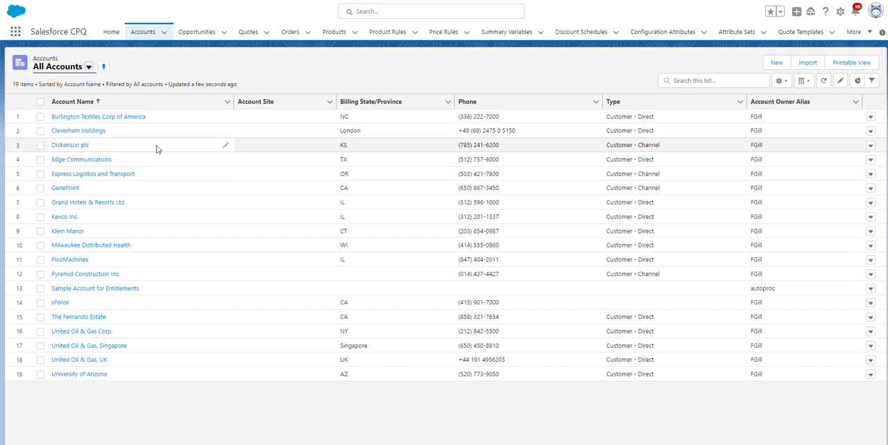
pyautogui.click(81, 160)
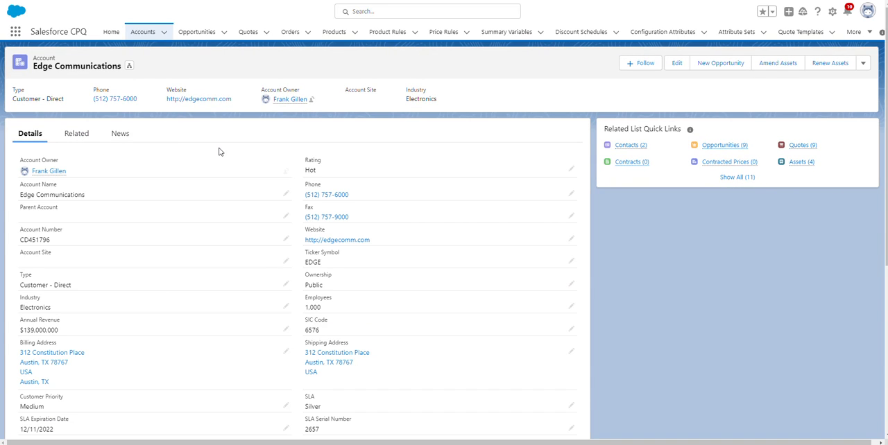
# Step: Create and save opportunity 'Salesforce CPQ Test' at the Prospecting stage under Edge Communications
pyautogui.click(720, 63)
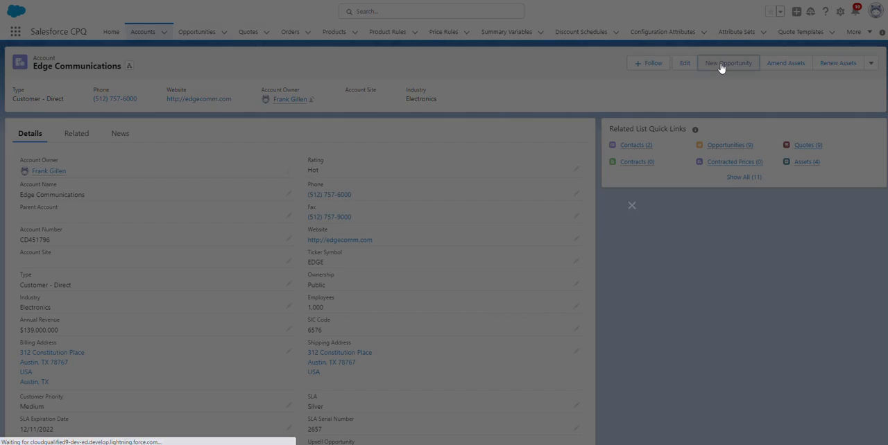
pyautogui.click(727, 62)
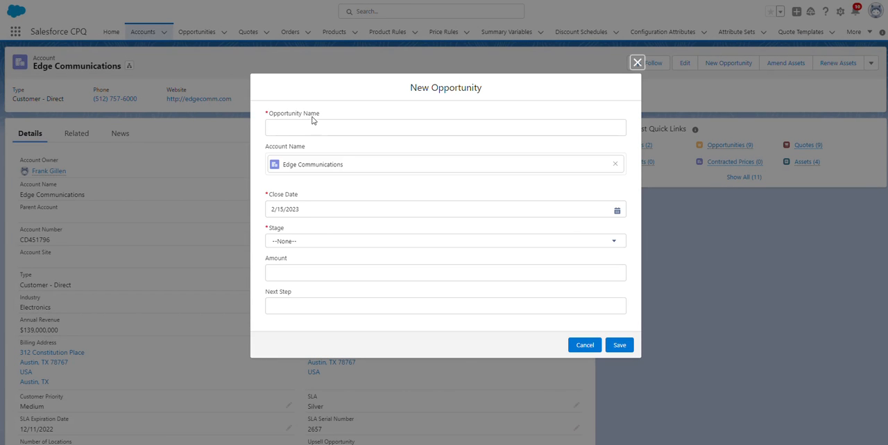
pyautogui.write('Salesforce CPQ Test')
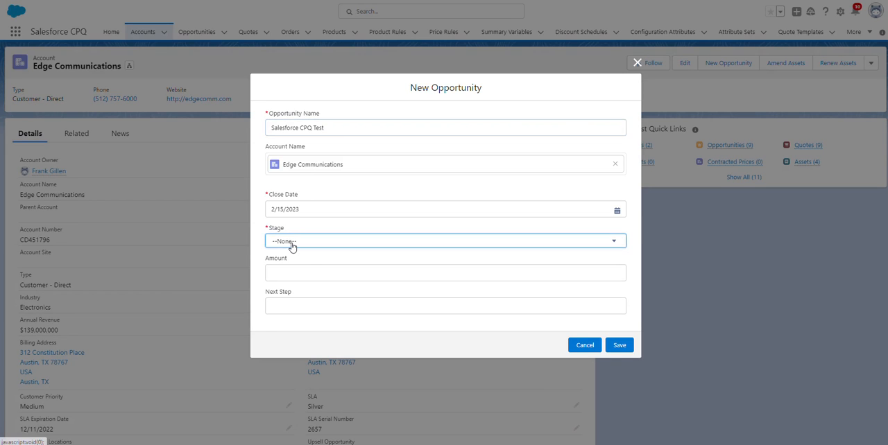
pyautogui.click(444, 241)
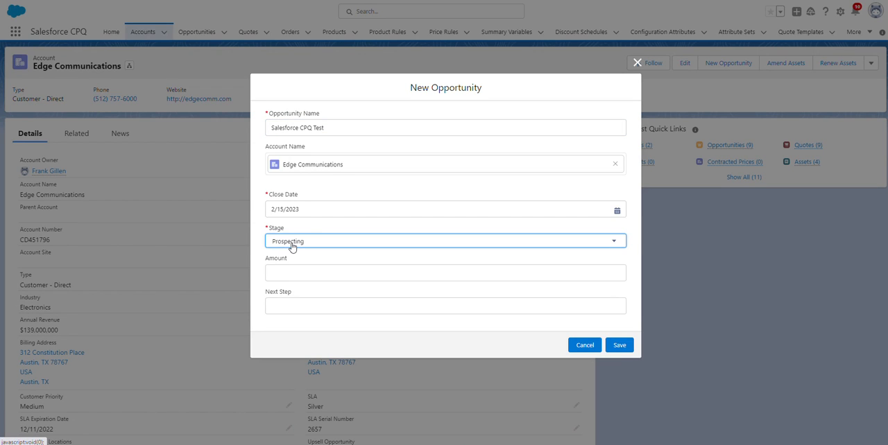
pyautogui.click(618, 344)
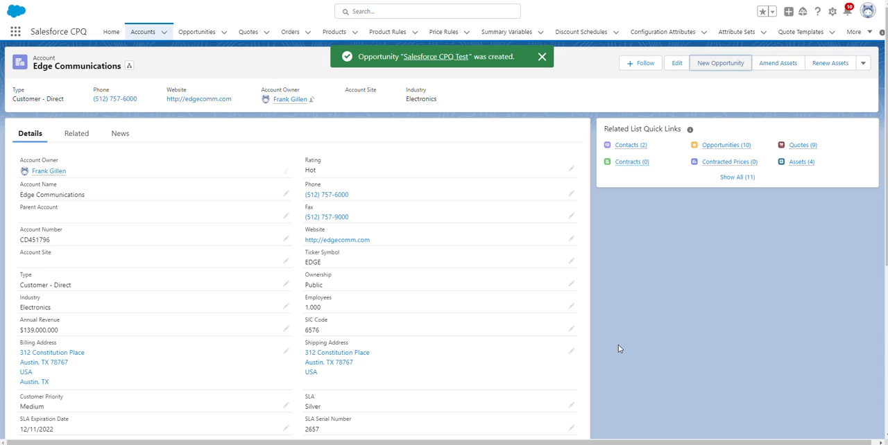
# Step: Open the Salesforce CPQ Test opportunity and start a new quote for it
pyautogui.click(725, 144)
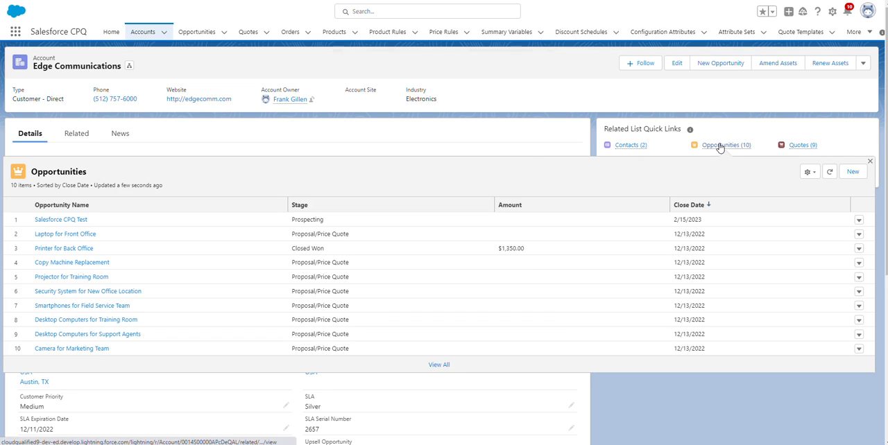
pyautogui.click(61, 219)
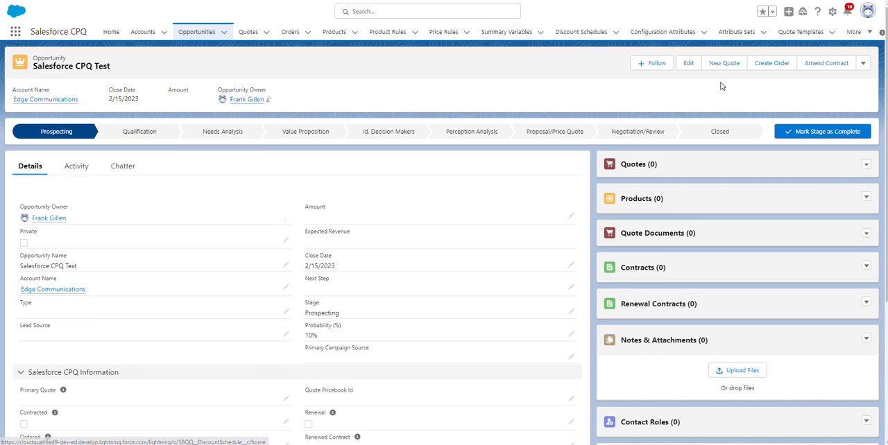
pyautogui.click(724, 63)
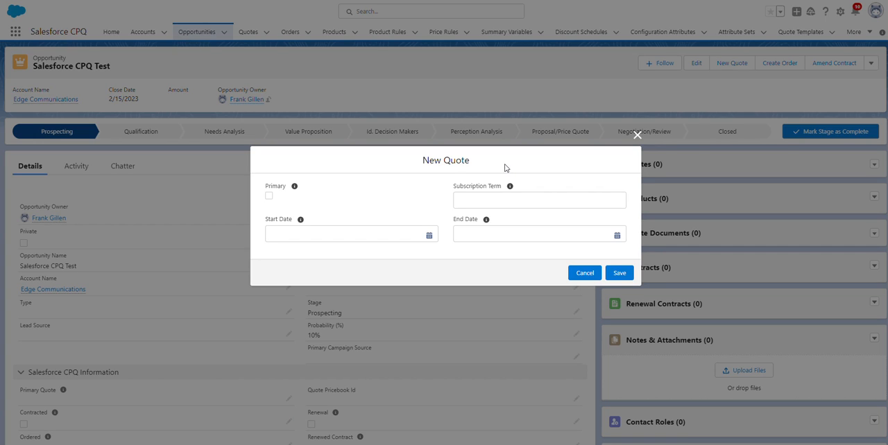
# Step: Mark the new quote Primary and set its start date to 2/1/2023
pyautogui.click(269, 197)
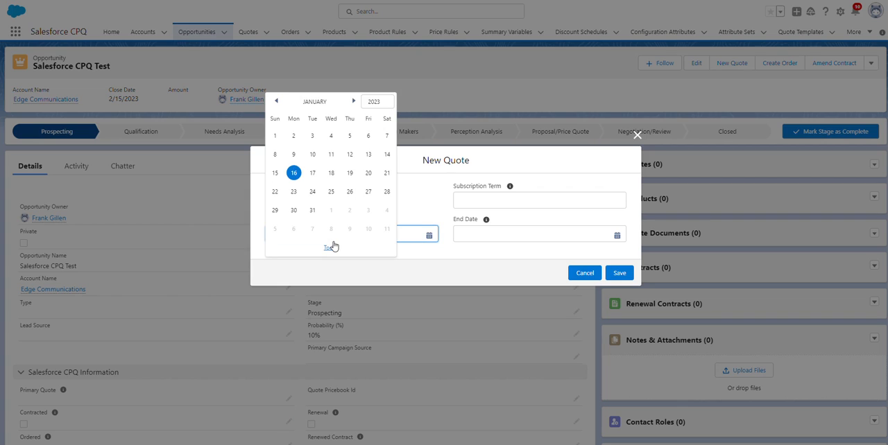
pyautogui.click(330, 247)
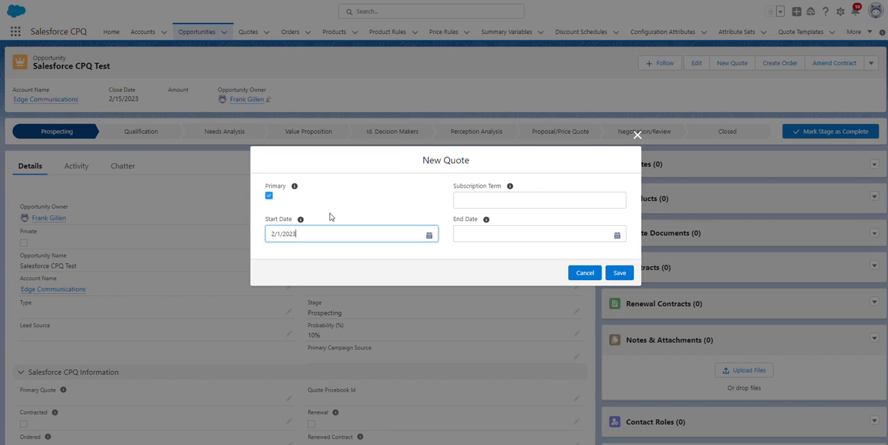
pyautogui.moveTo(430, 207)
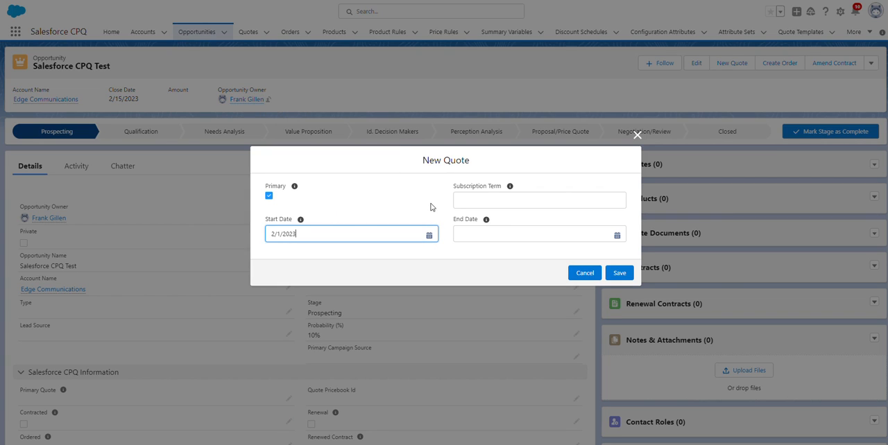
pyautogui.moveTo(411, 198)
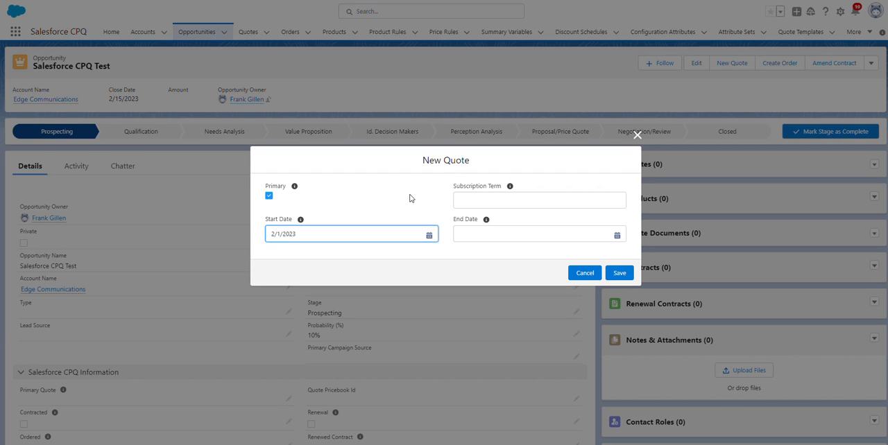
pyautogui.click(350, 233)
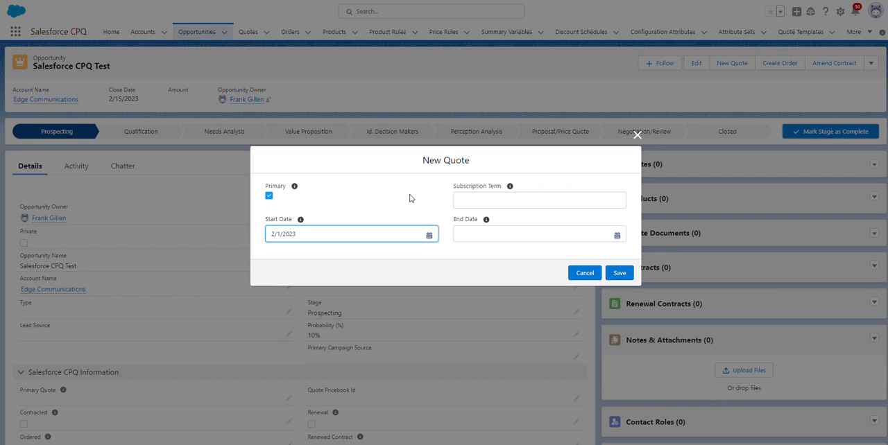
pyautogui.moveTo(575, 242)
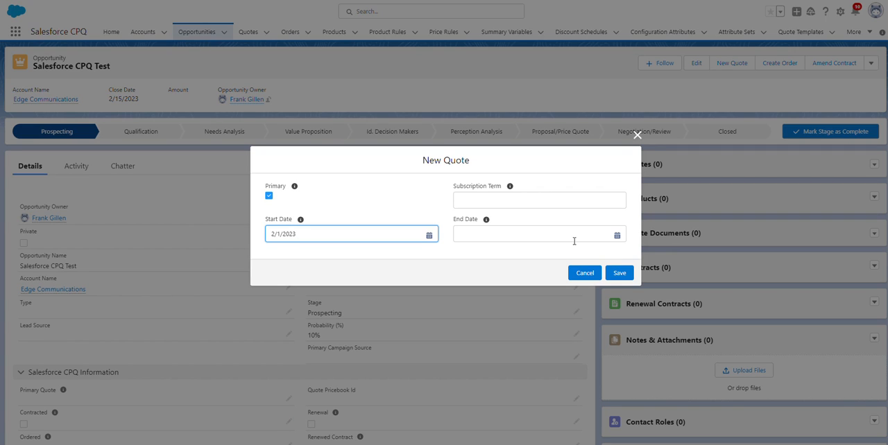
# Step: Save the new quote and open quote Q-00054 from the Quotes related list
pyautogui.click(619, 272)
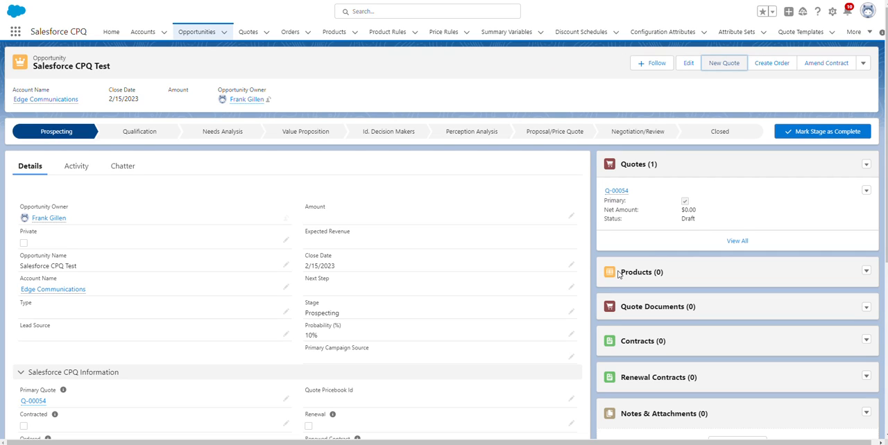
pyautogui.moveTo(649, 183)
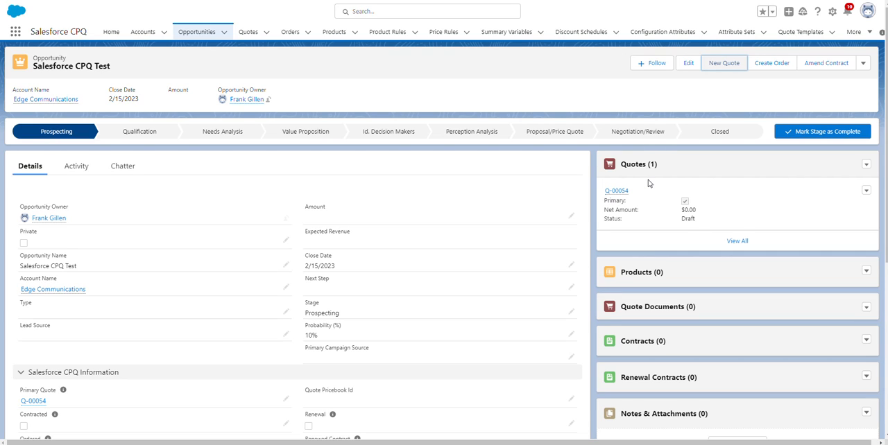
pyautogui.moveTo(633, 202)
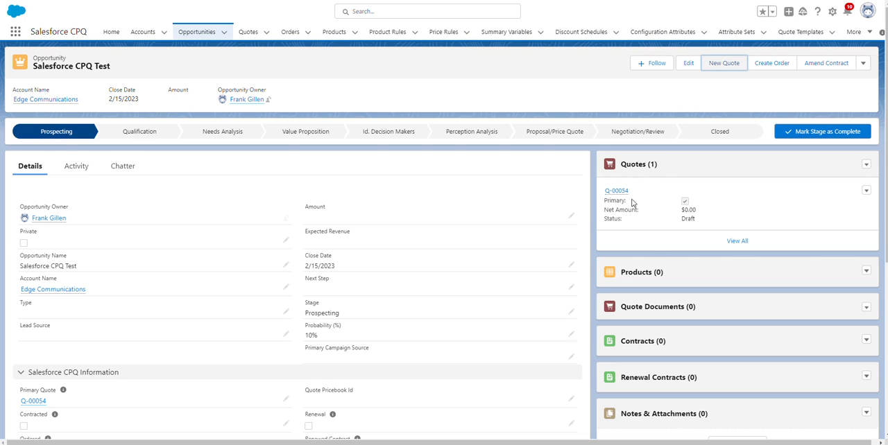
pyautogui.click(616, 190)
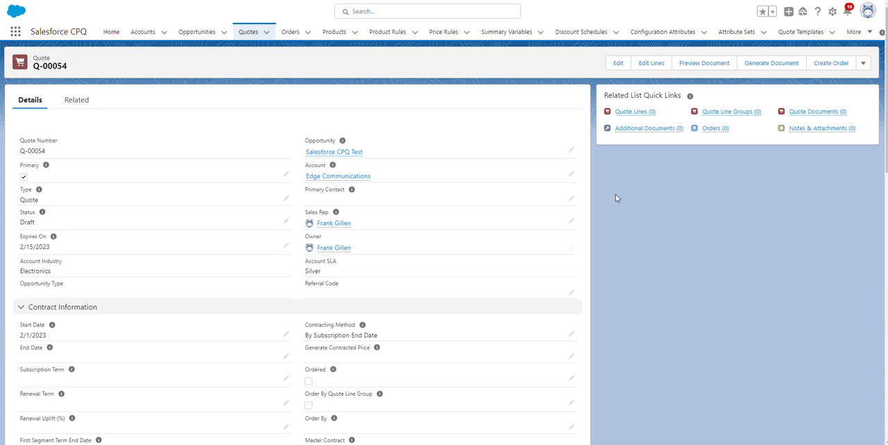
pyautogui.moveTo(651, 63)
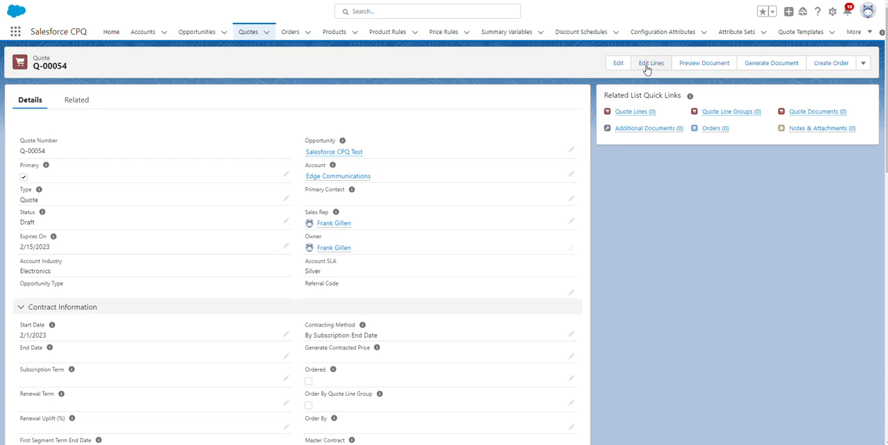
# Step: Enter Edit Lines for Q-00054, keeping the Standard Price Book
pyautogui.click(651, 62)
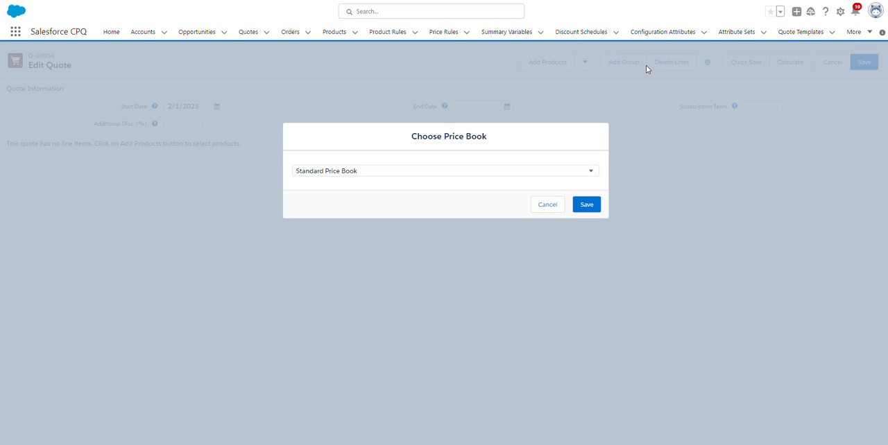
pyautogui.moveTo(534, 130)
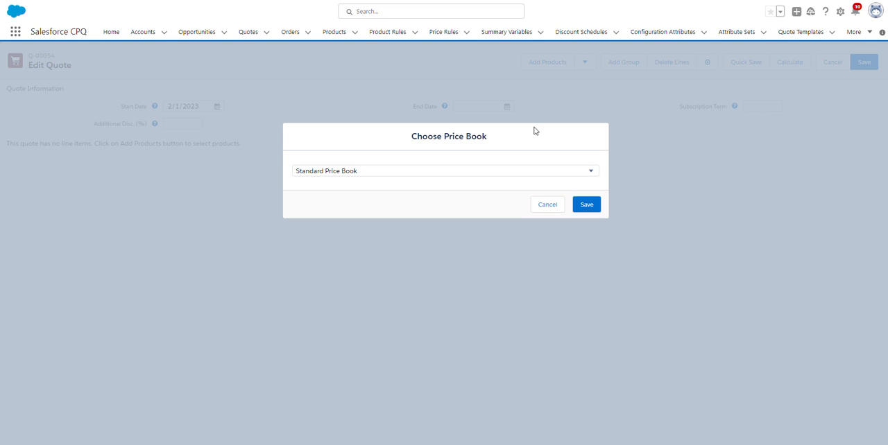
pyautogui.click(585, 204)
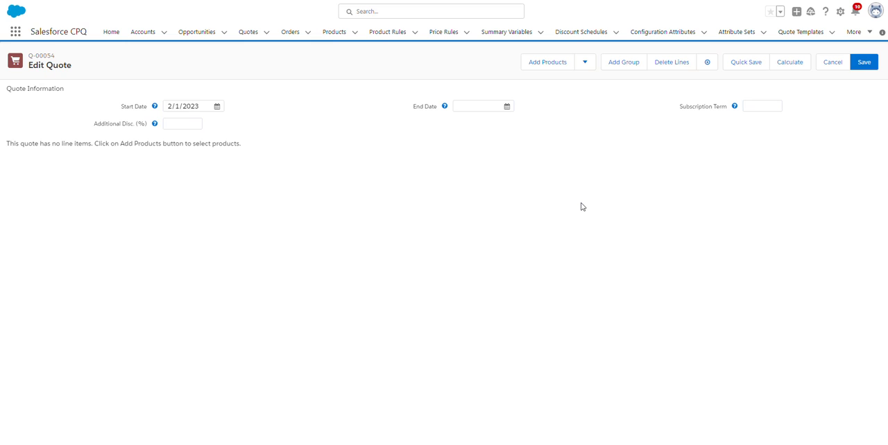
pyautogui.moveTo(583, 194)
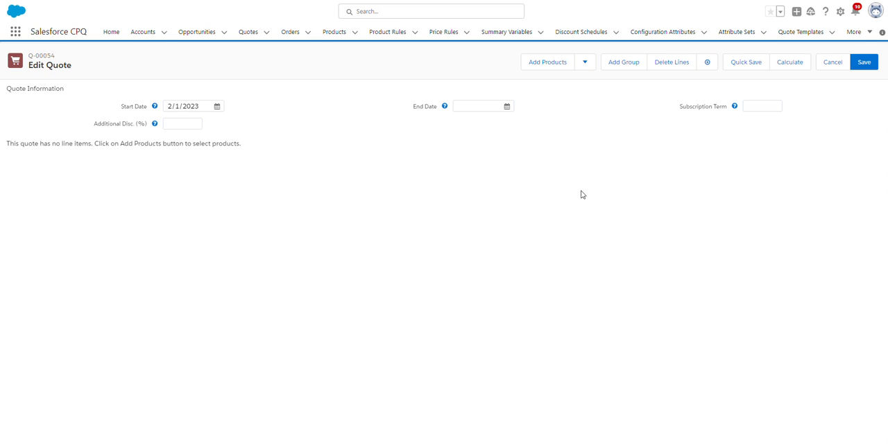
pyautogui.click(547, 62)
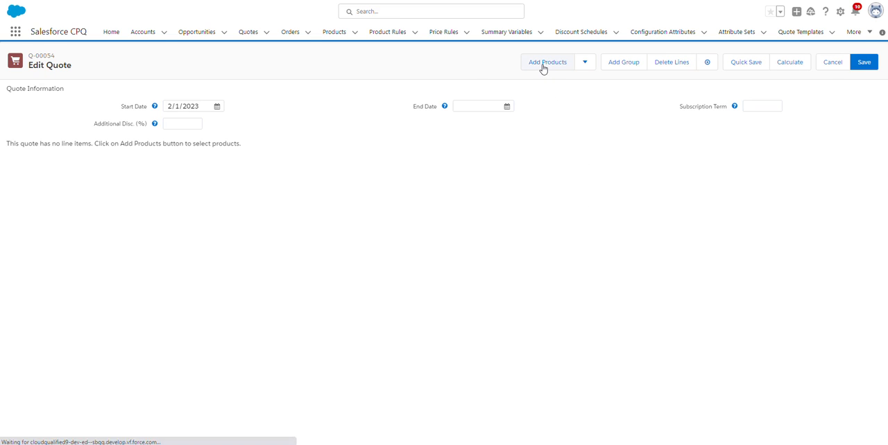
# Step: Search the product catalog for 'laptop' and select the 13" Laptop bundle
pyautogui.click(547, 61)
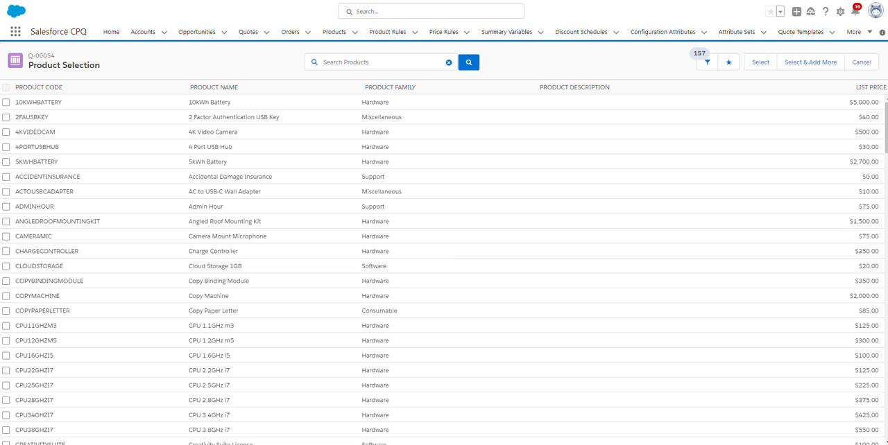
pyautogui.moveTo(397, 61)
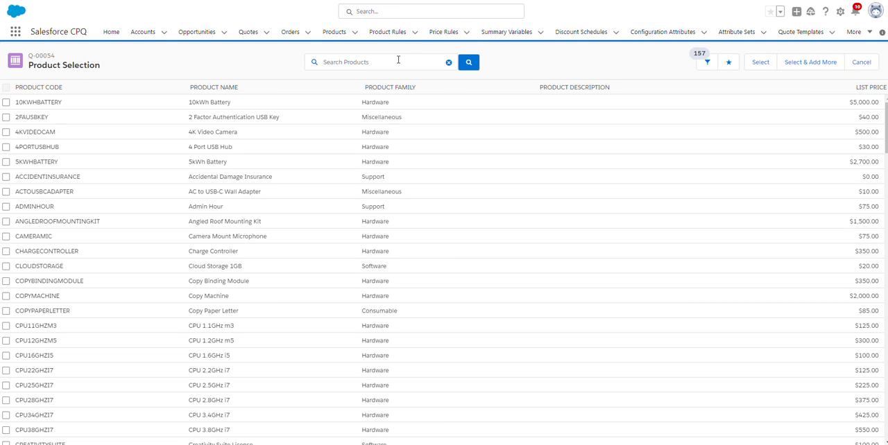
pyautogui.write('laptop')
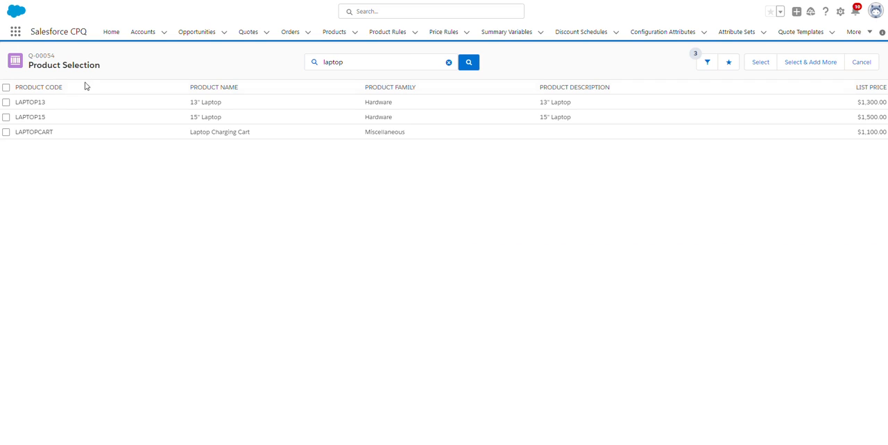
pyautogui.click(6, 103)
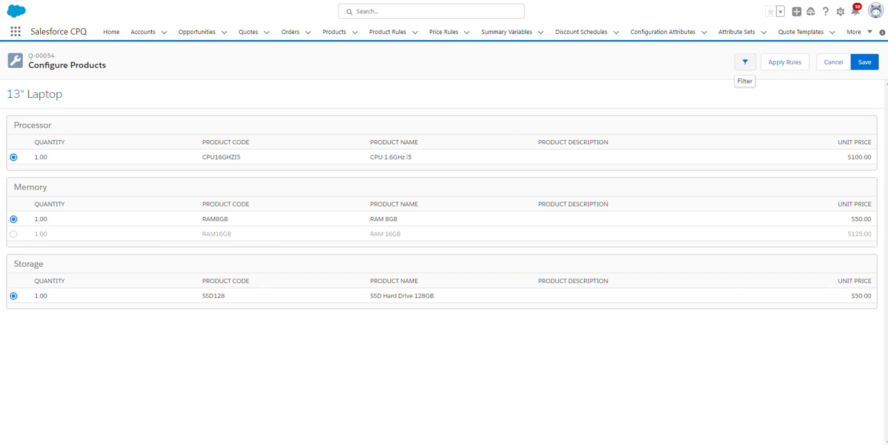
pyautogui.moveTo(160, 209)
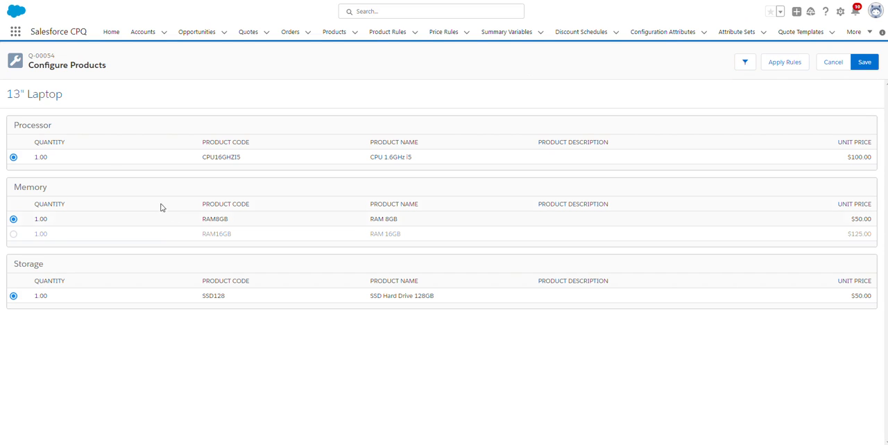
pyautogui.moveTo(175, 100)
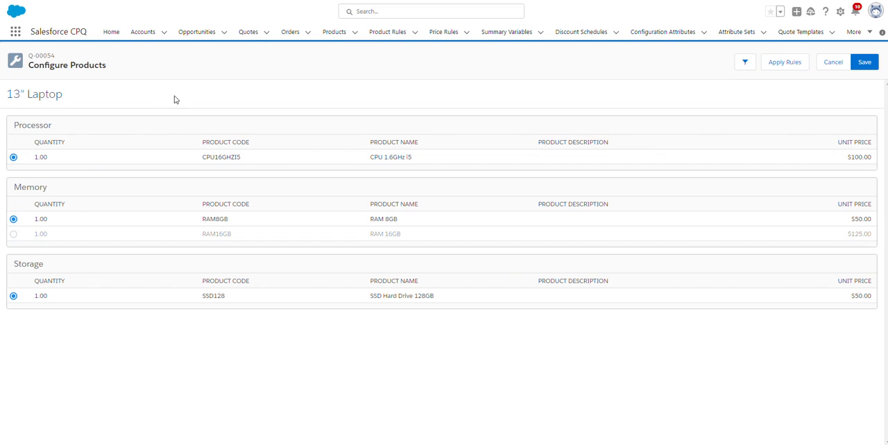
pyautogui.moveTo(74, 194)
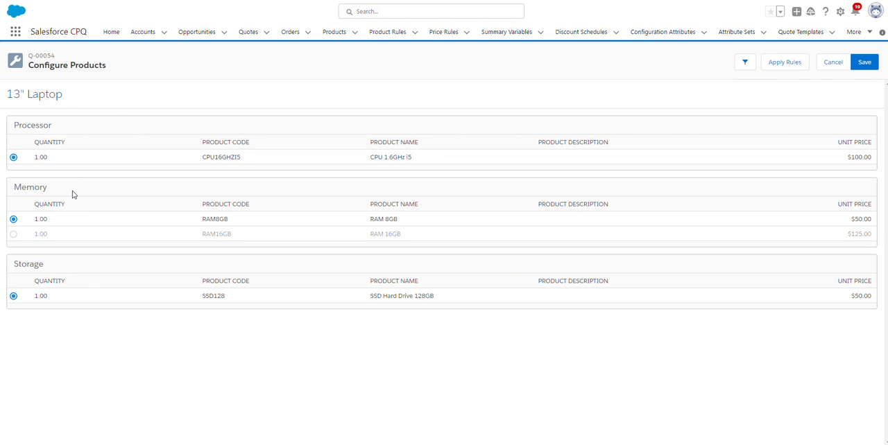
pyautogui.moveTo(129, 112)
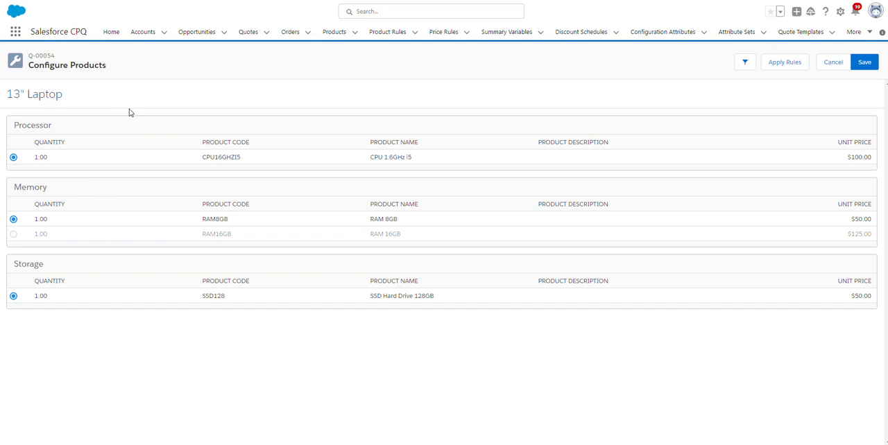
pyautogui.moveTo(86, 158)
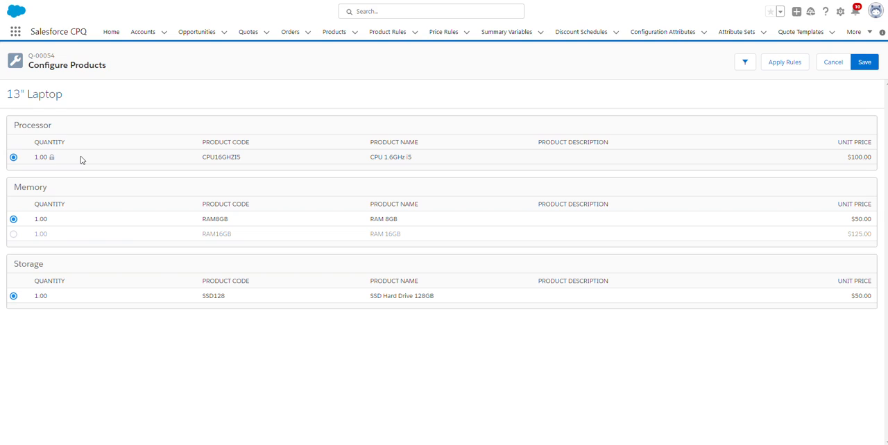
pyautogui.moveTo(47, 100)
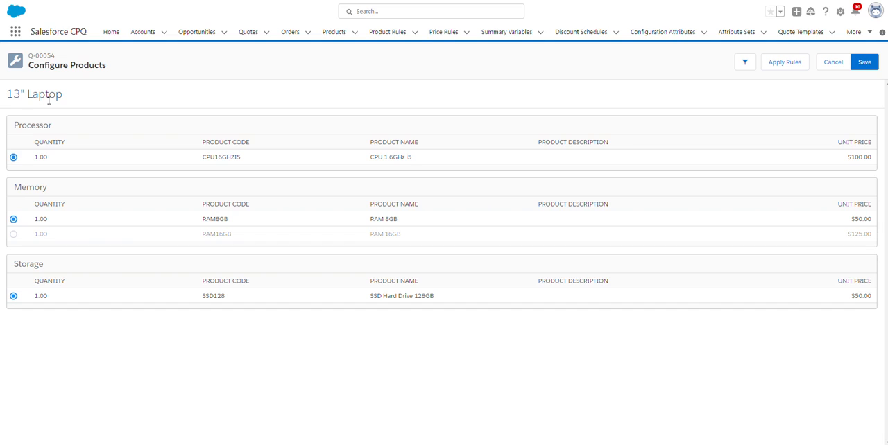
pyautogui.moveTo(64, 101)
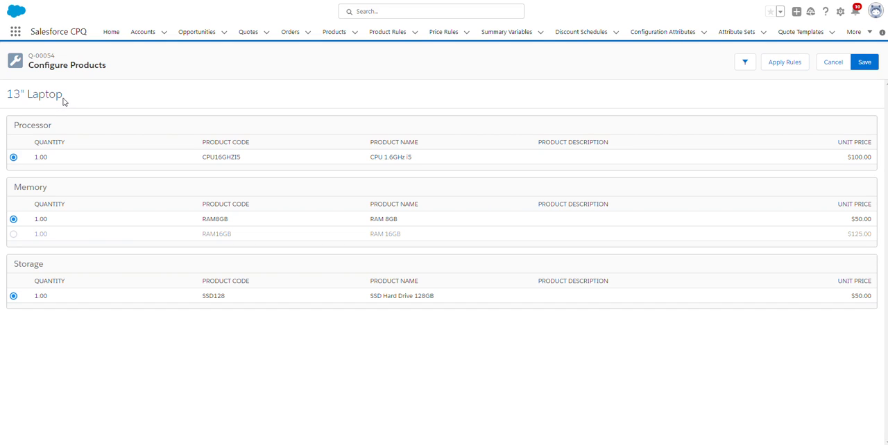
pyautogui.moveTo(48, 192)
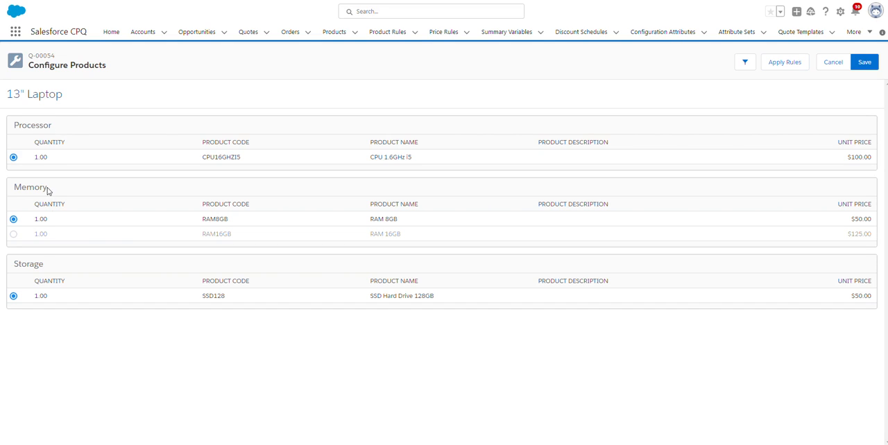
pyautogui.moveTo(61, 270)
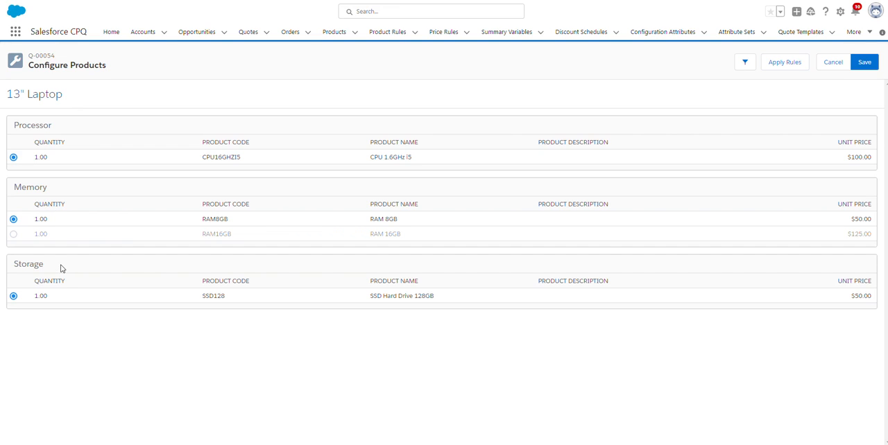
pyautogui.moveTo(69, 184)
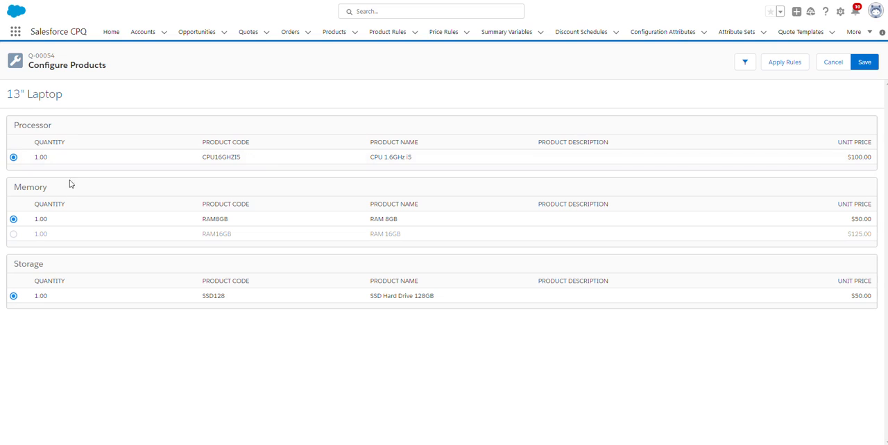
pyautogui.moveTo(69, 264)
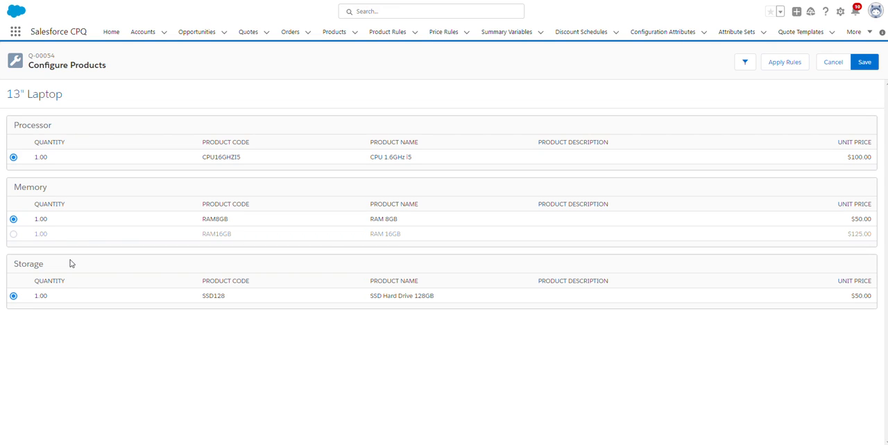
pyautogui.moveTo(142, 189)
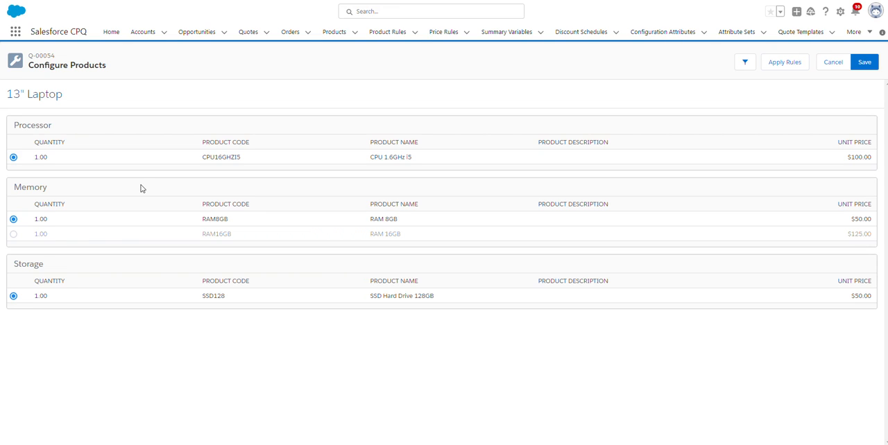
pyautogui.moveTo(100, 144)
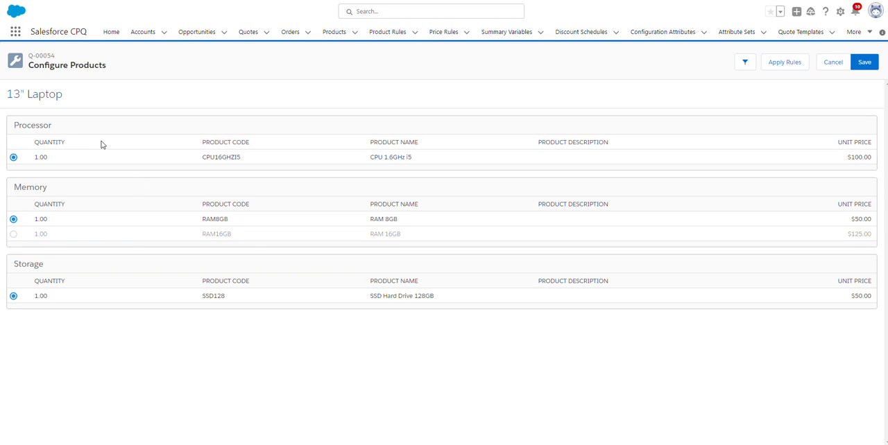
pyautogui.moveTo(81, 289)
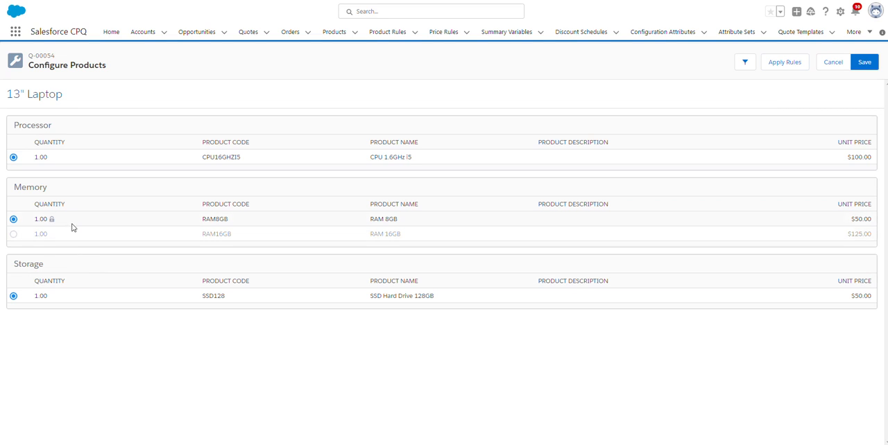
pyautogui.click(13, 233)
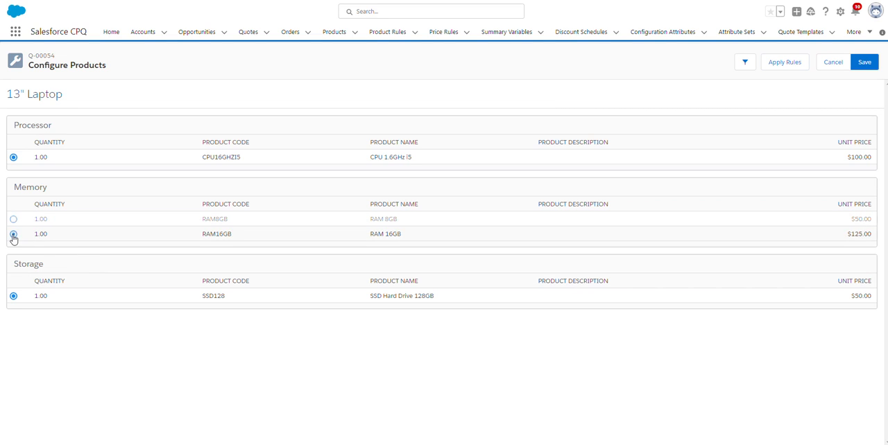
pyautogui.click(14, 220)
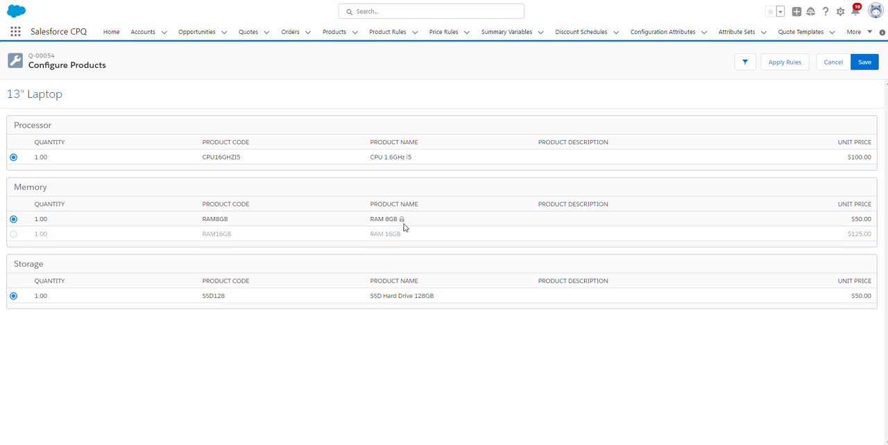
pyautogui.click(864, 61)
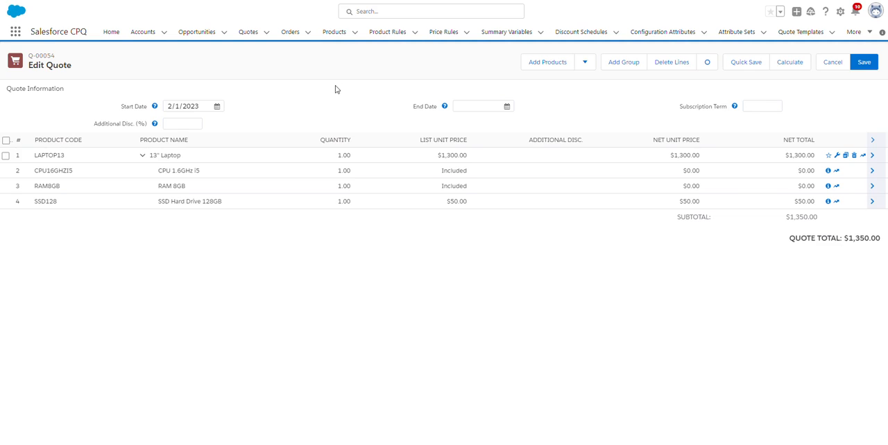
# Step: Try a 10.00% quote-wide additional discount, then clear it back to $1,350.00
pyautogui.write('10.00')
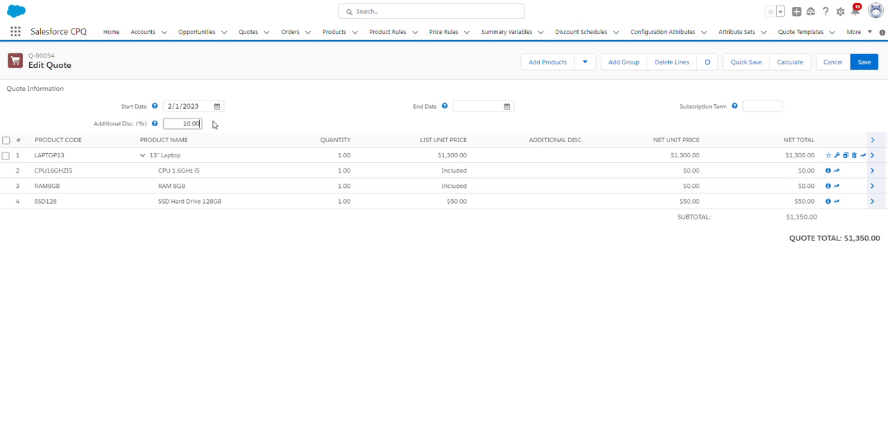
pyautogui.click(790, 61)
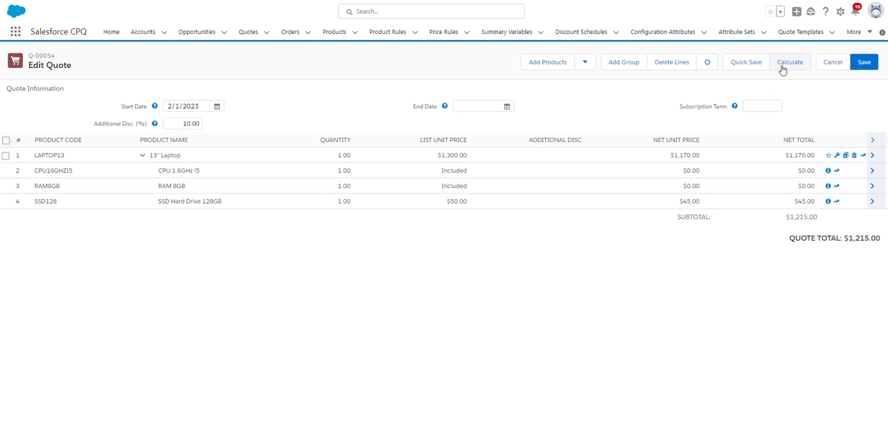
pyautogui.moveTo(793, 230)
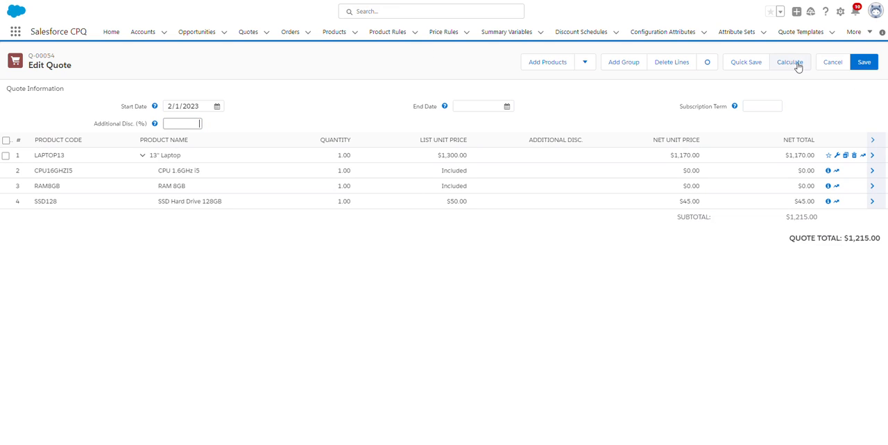
pyautogui.click(790, 61)
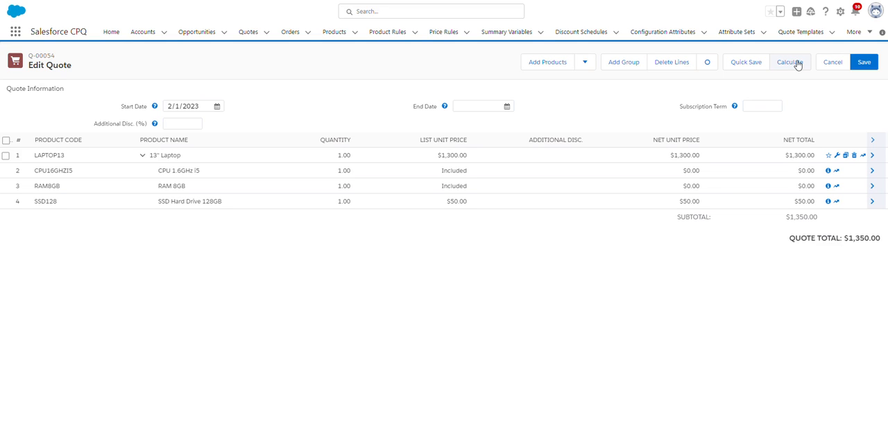
pyautogui.moveTo(603, 120)
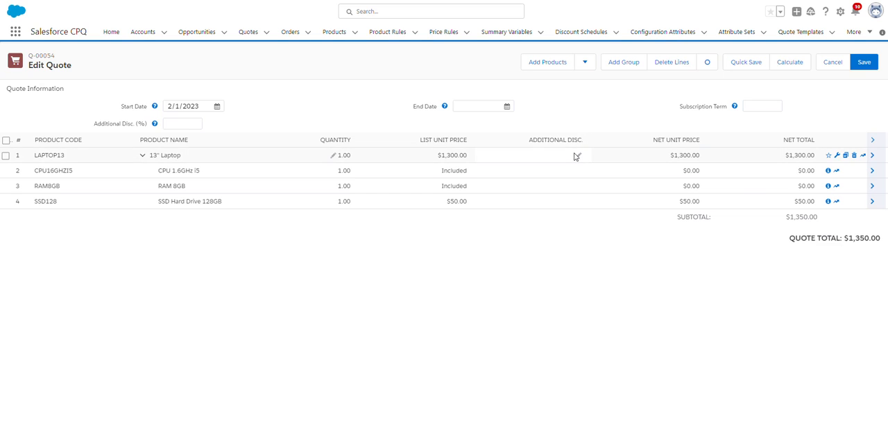
pyautogui.moveTo(582, 161)
pyautogui.write('10')
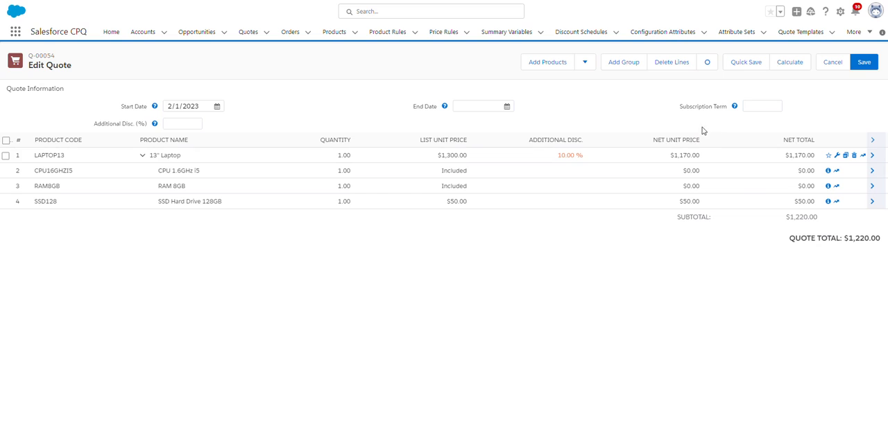
pyautogui.moveTo(680, 155)
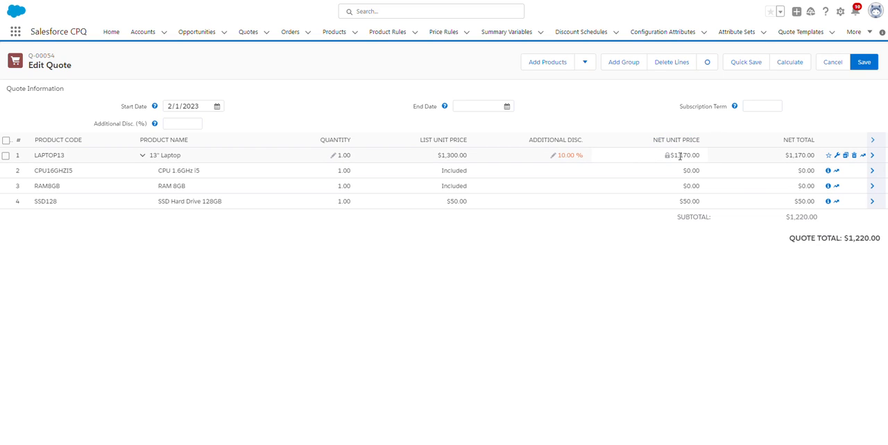
# Step: Apply a 10% additional discount on the LAPTOP13 line and save the quote at $1,220.00
pyautogui.click(676, 139)
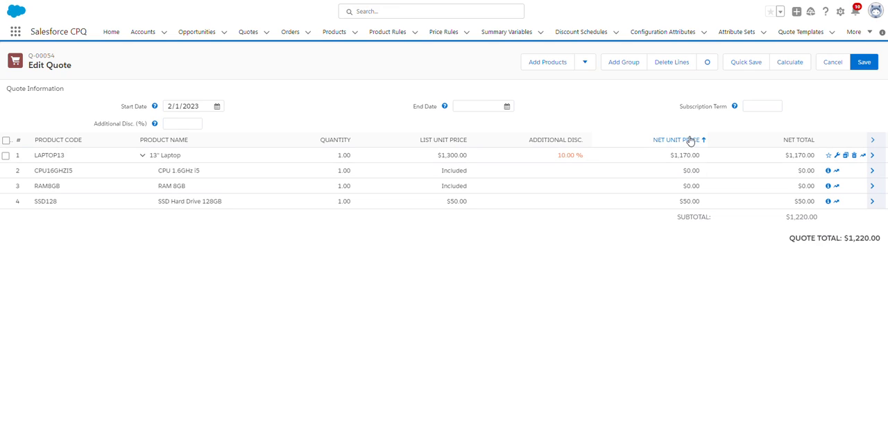
pyautogui.click(863, 61)
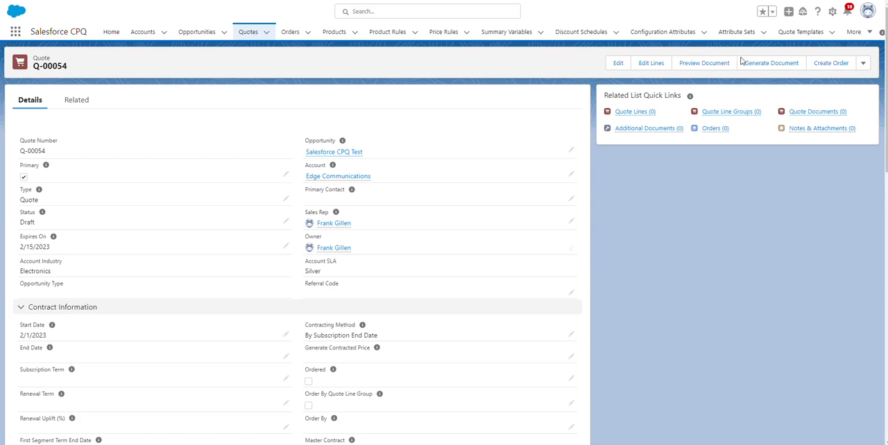
# Step: Generate and preview the quote document using the Training Sample template, Default paper size
pyautogui.click(770, 63)
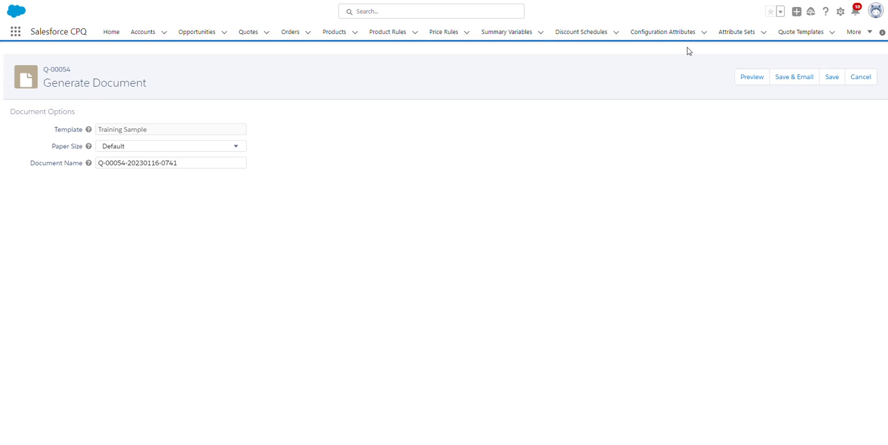
pyautogui.moveTo(733, 75)
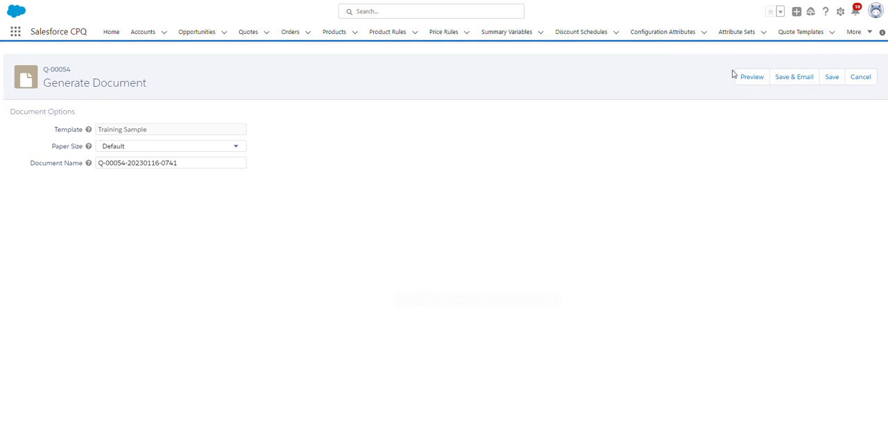
pyautogui.click(752, 76)
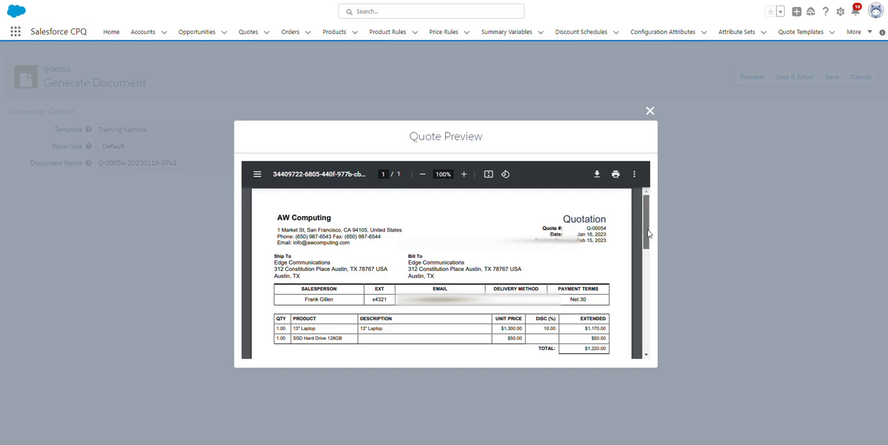
# Step: Scroll the Q-00054 quote preview down to the Terms & Conditions below the $1,220 line totals
pyautogui.scroll(-3)
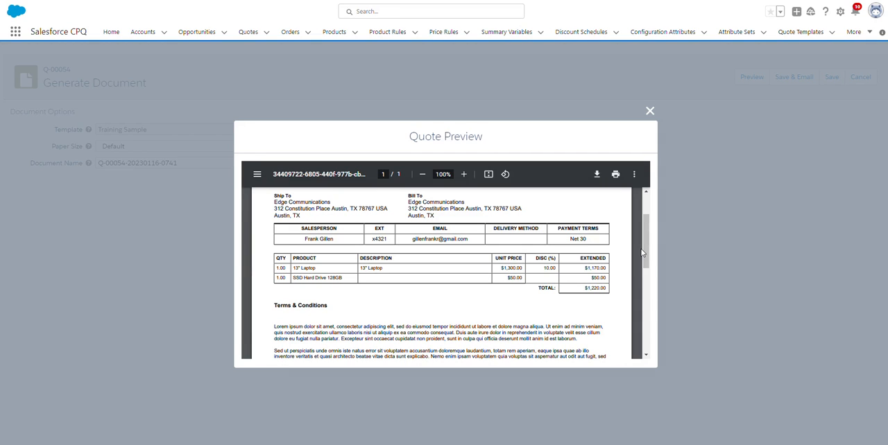
pyautogui.moveTo(197, 32)
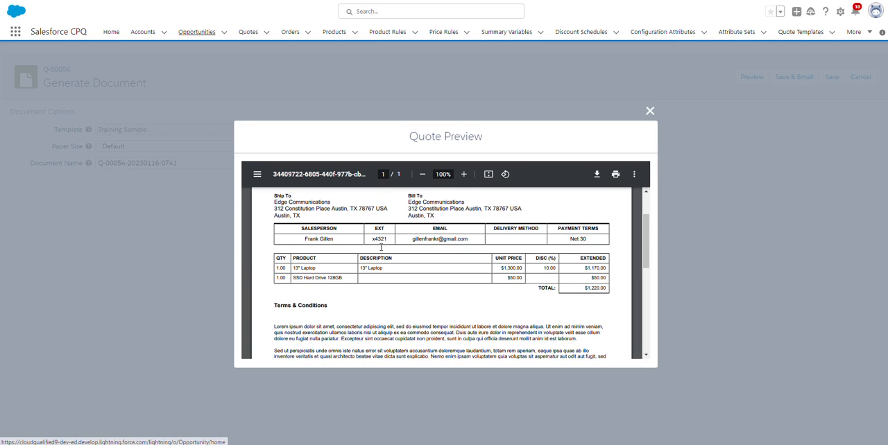